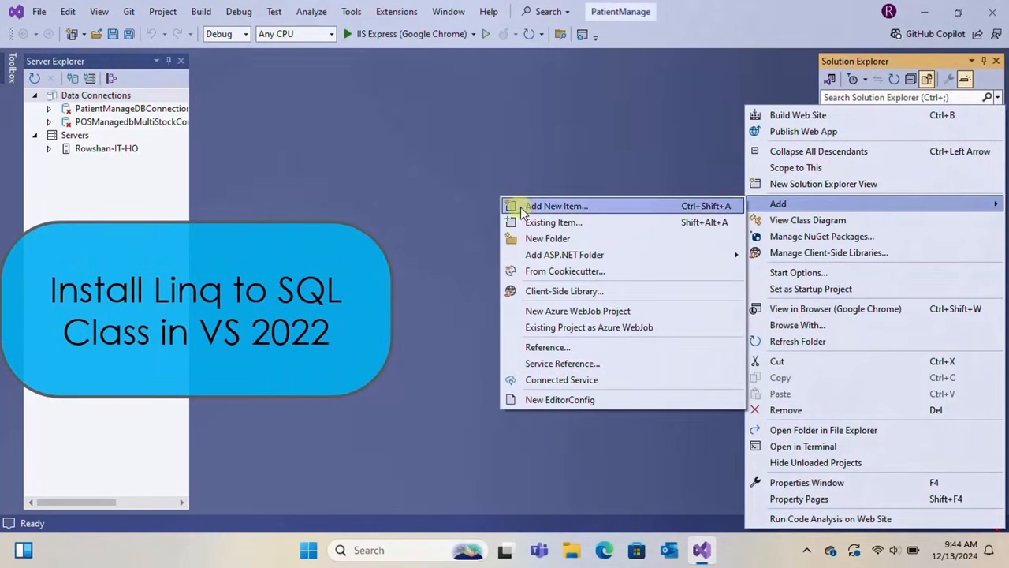
- Browse and close the Add New Item dialog, then launch the installer via Get Tools and Features
click(556, 205)
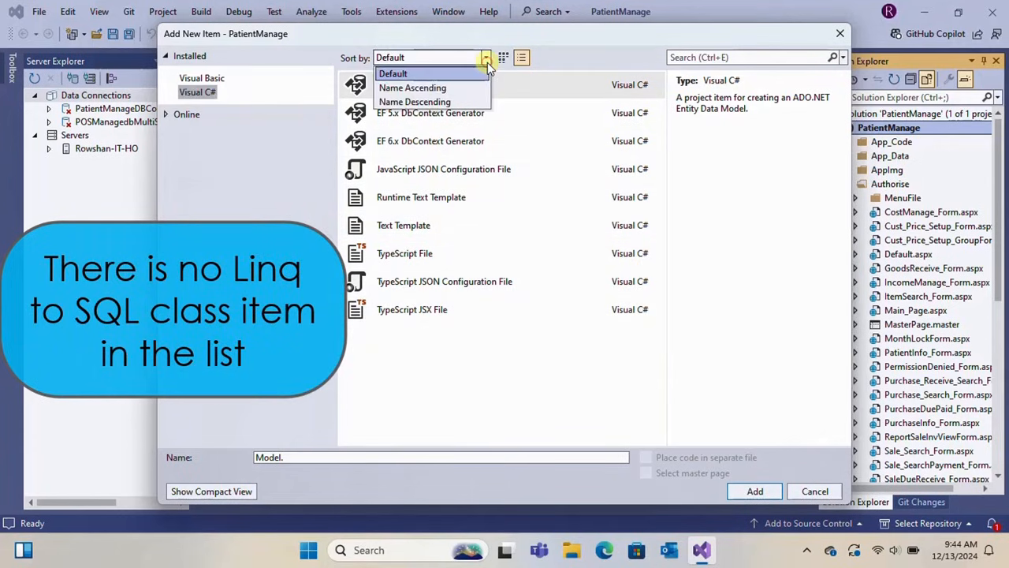
click(412, 87)
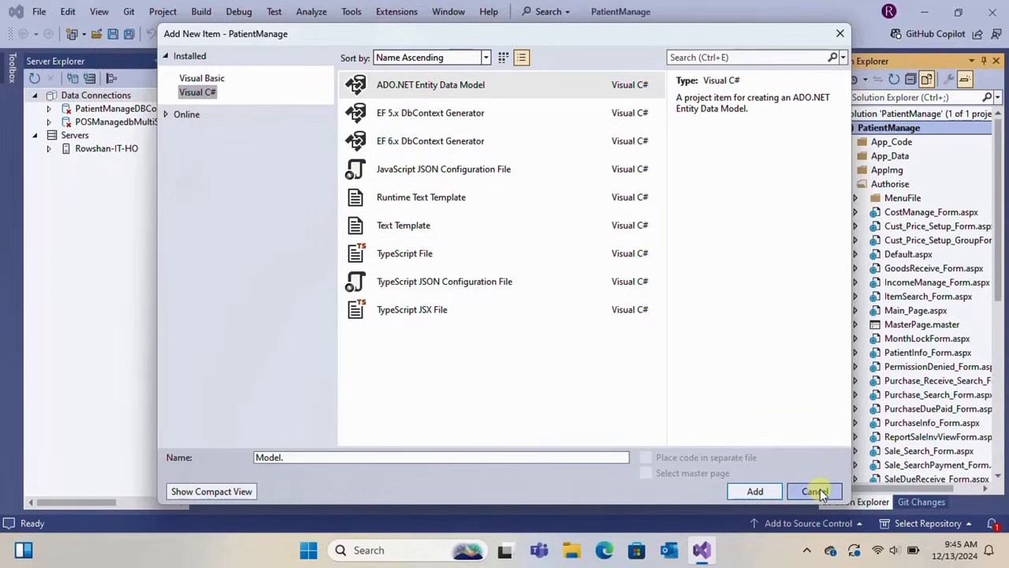
click(814, 491)
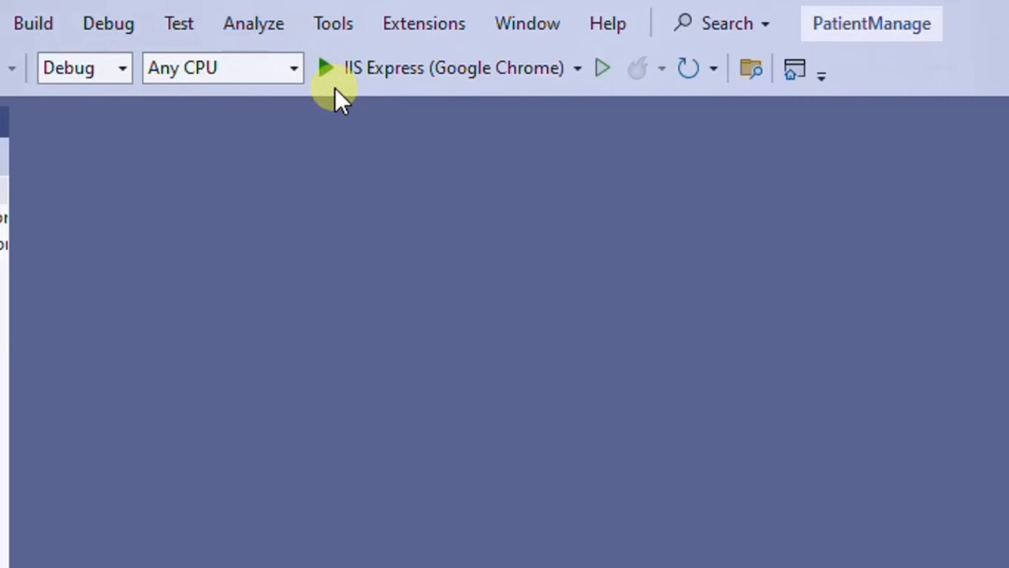
click(333, 23)
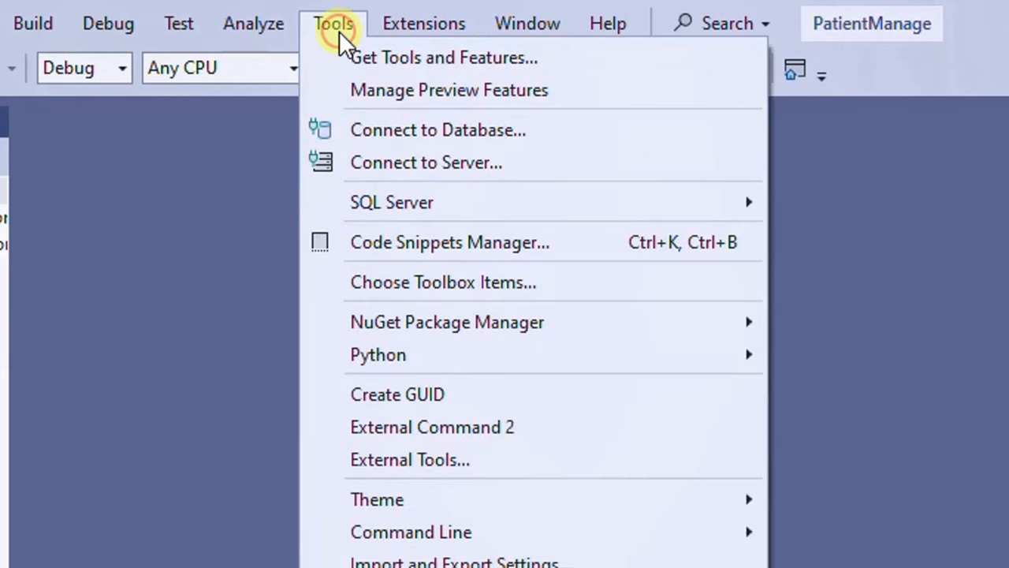
click(443, 58)
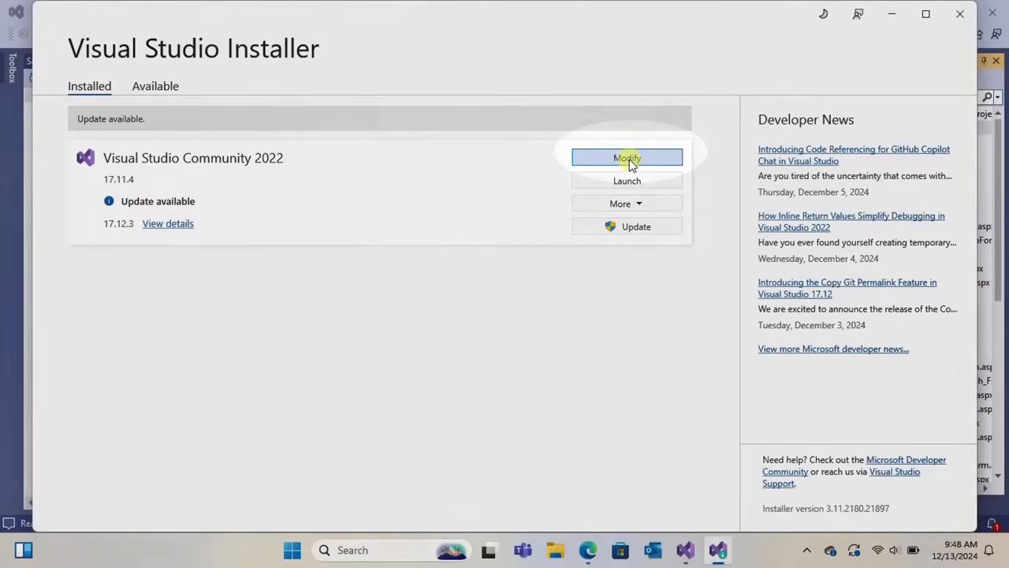
- Search components for 'linq', tick LINQ to SQL tools, and apply the modification
click(626, 158)
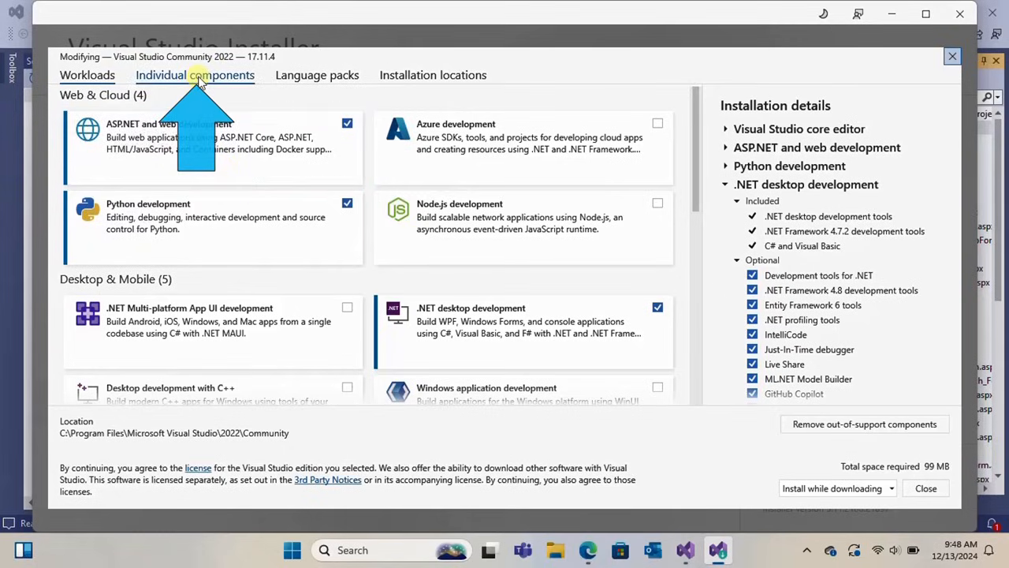
click(195, 75)
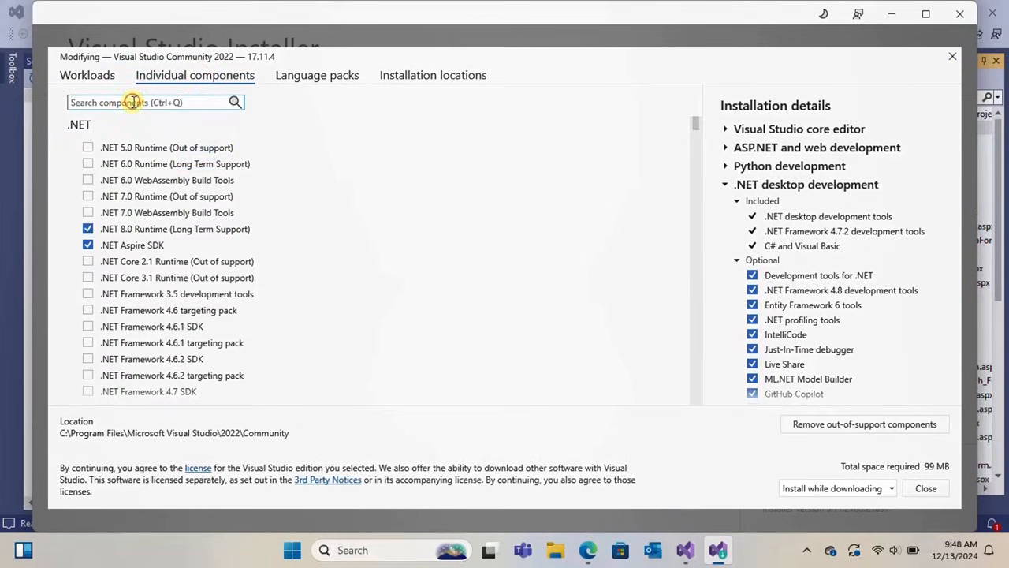
text(lin)
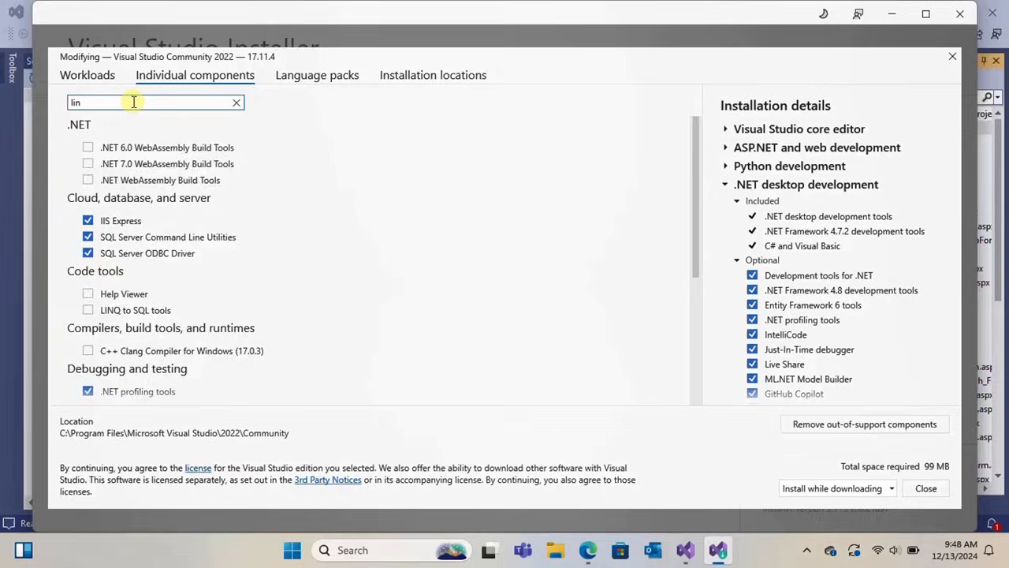
text(q)
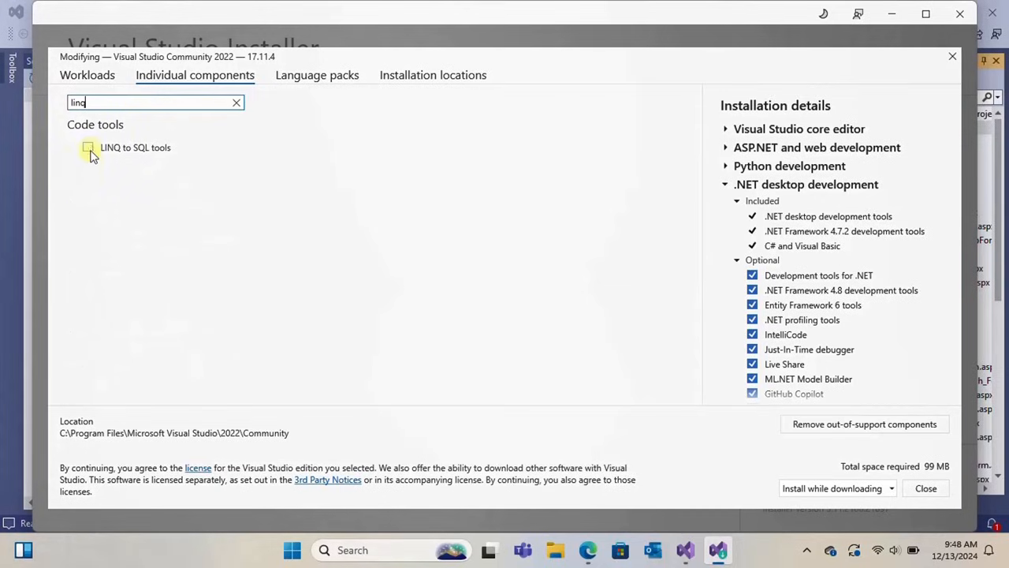
click(88, 148)
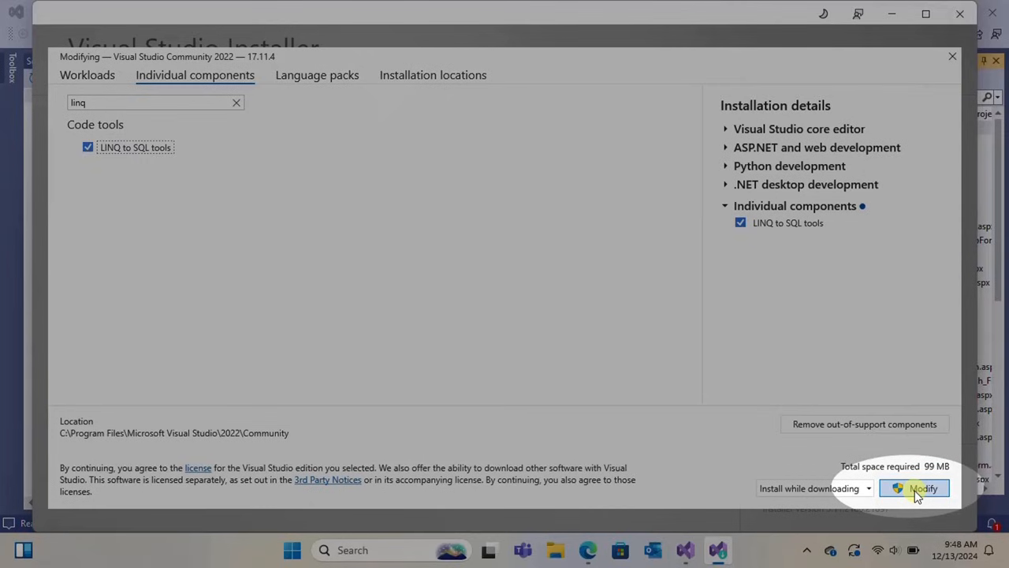
click(922, 488)
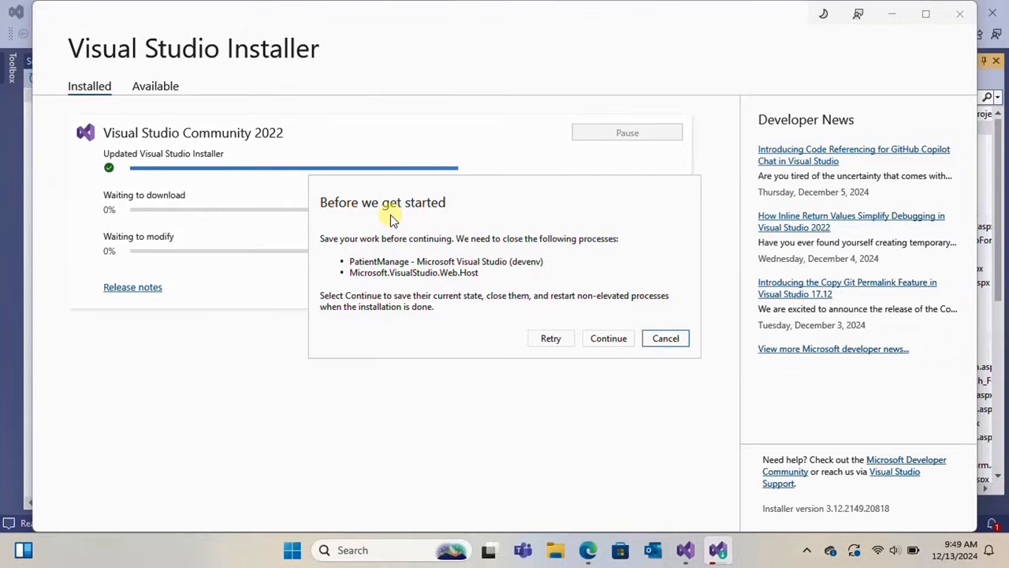
- Continue past the close-Visual-Studio prompt and close the installer once installation finishes
click(608, 338)
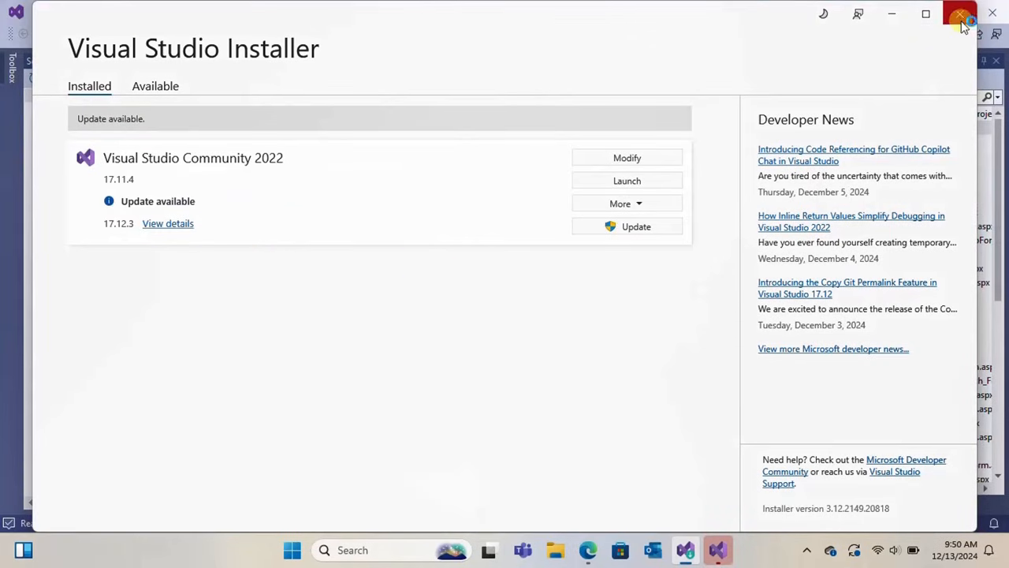
click(961, 14)
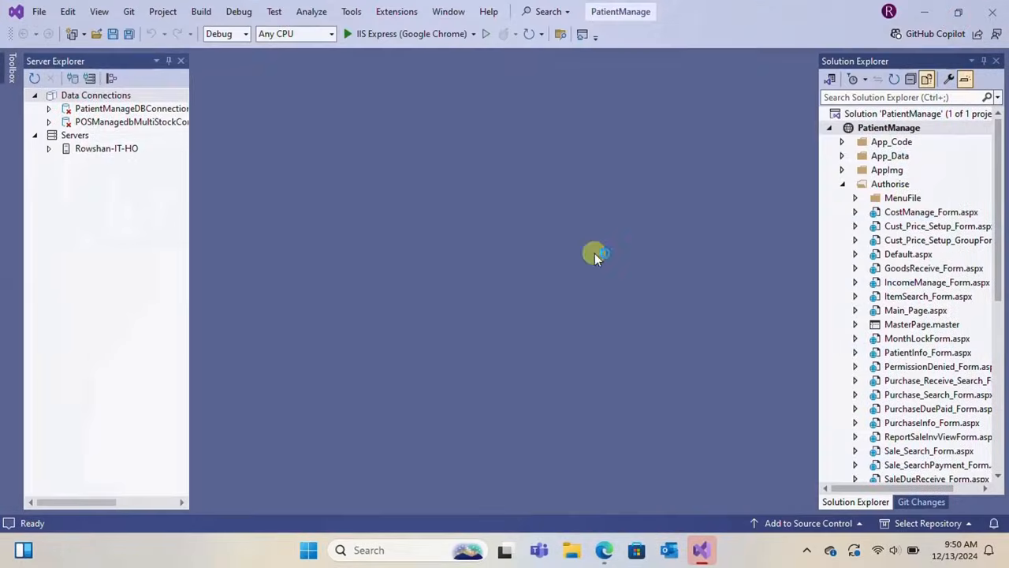
- Add a LINQ to SQL Classes item DataClasses.dbml to the project, placing it in App_Code
right_click(889, 127)
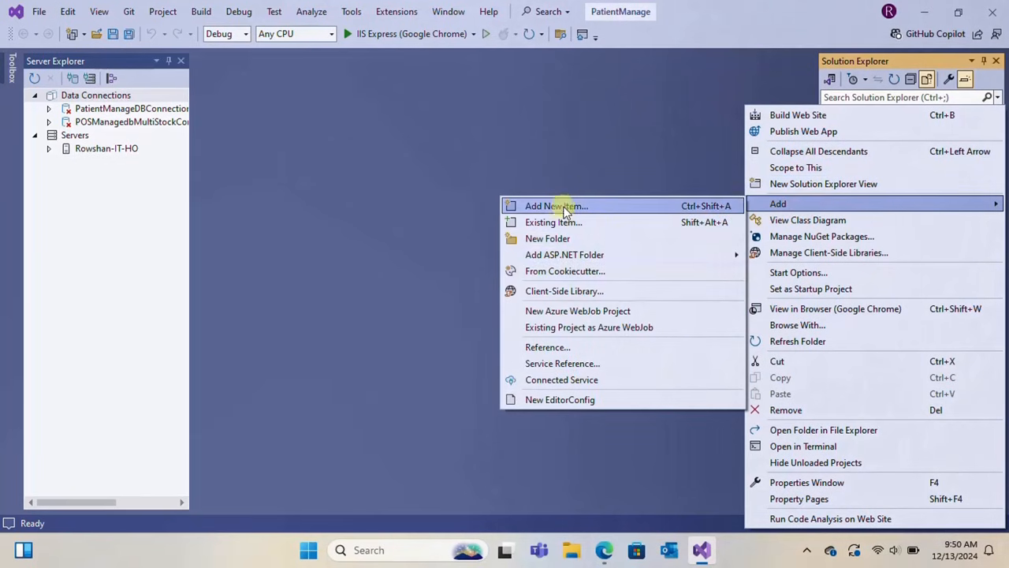
click(555, 206)
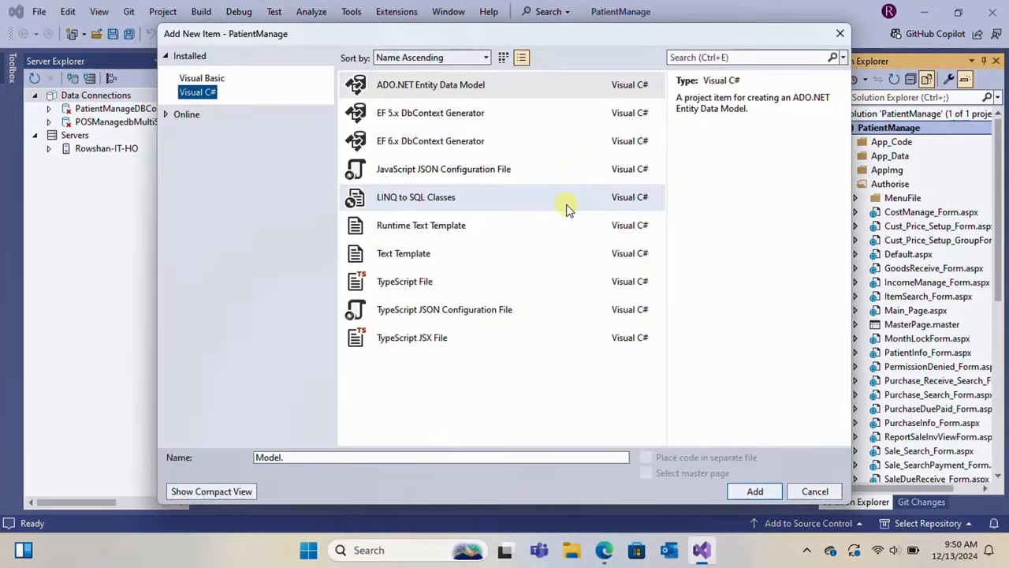
click(415, 196)
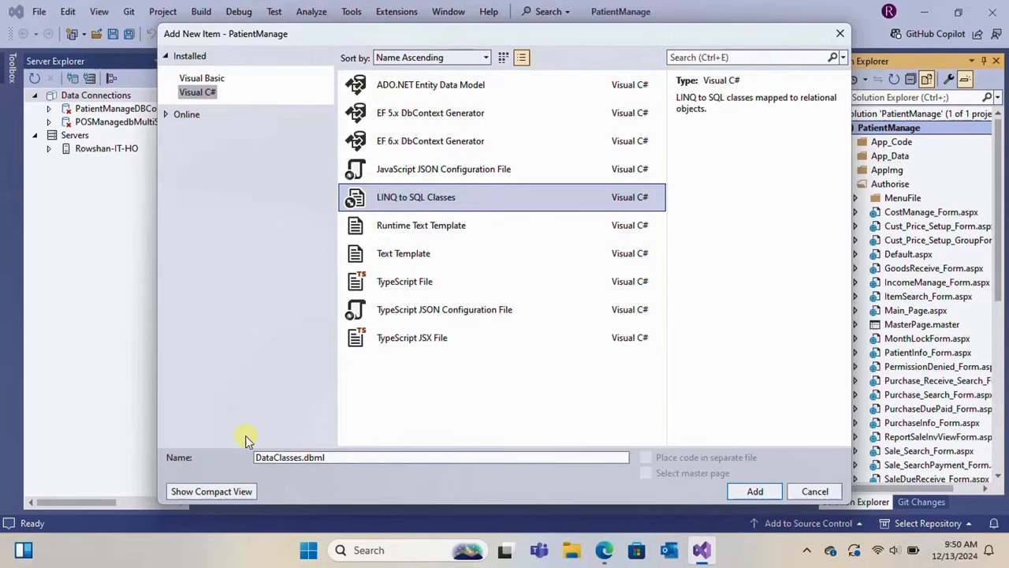
mouse_move(754, 491)
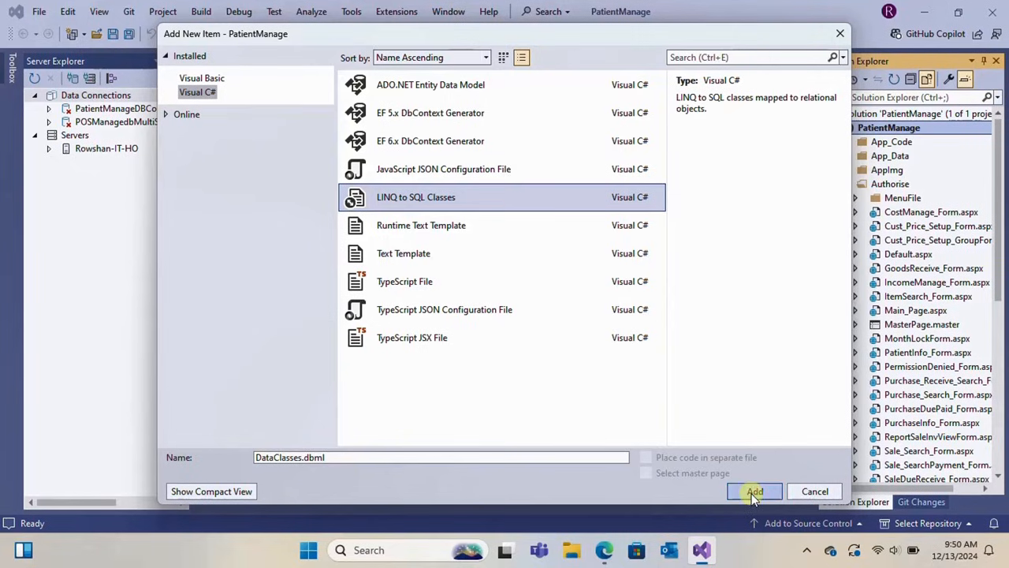
click(754, 490)
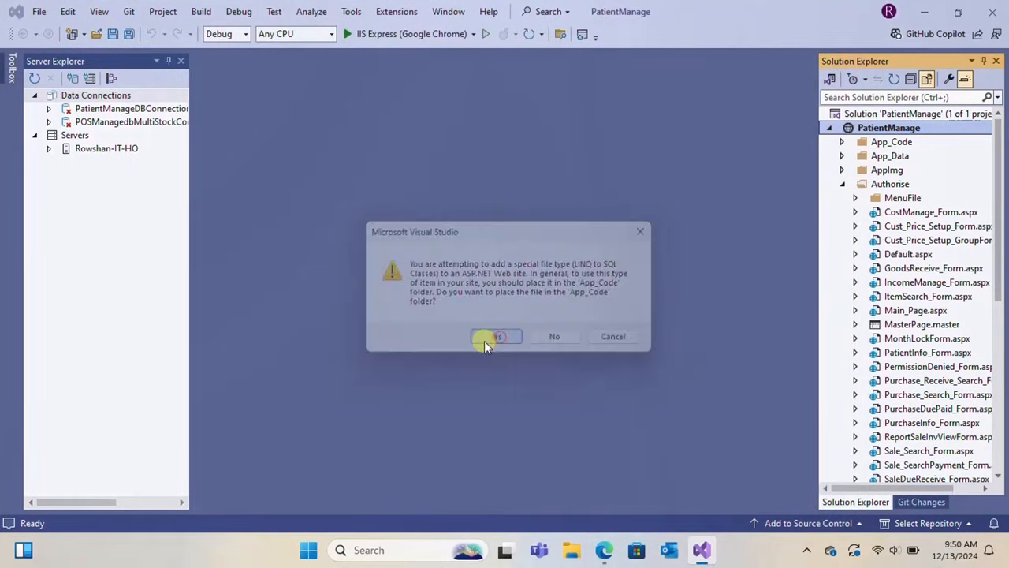
click(491, 337)
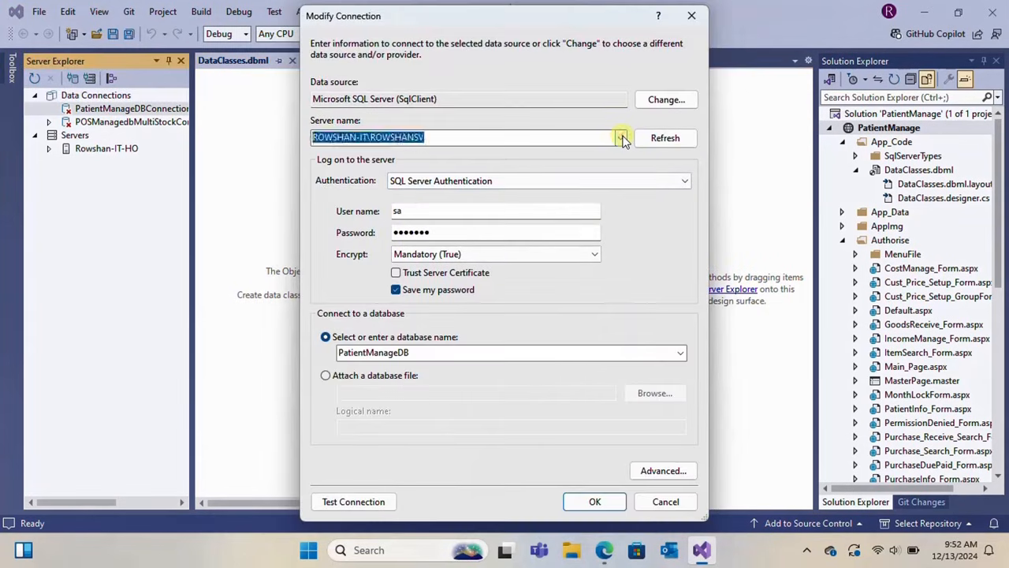
- Connect to the other server instance with Encrypt Optional, then drag PatientInfo_Tab onto the designer
click(621, 137)
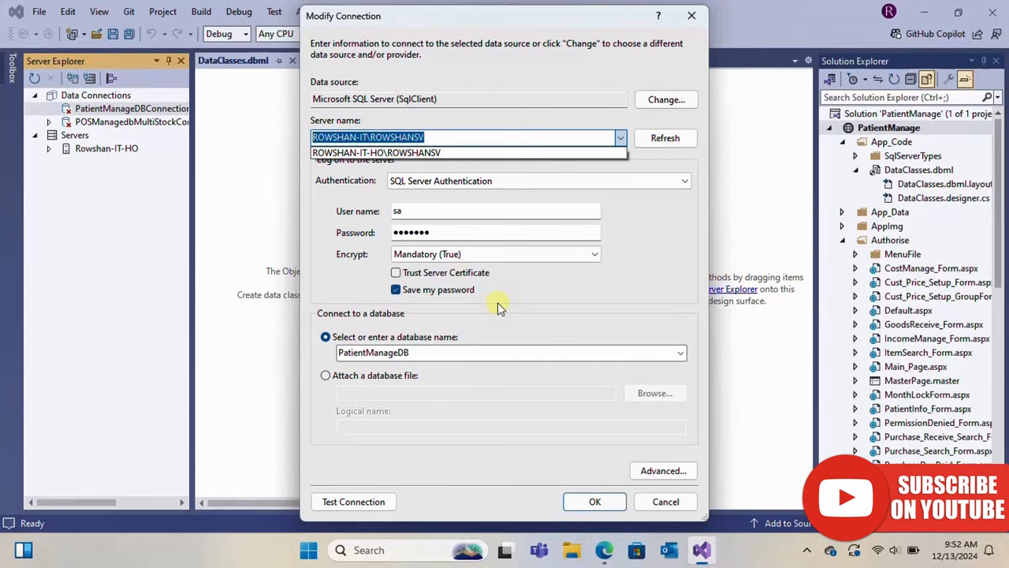
click(376, 152)
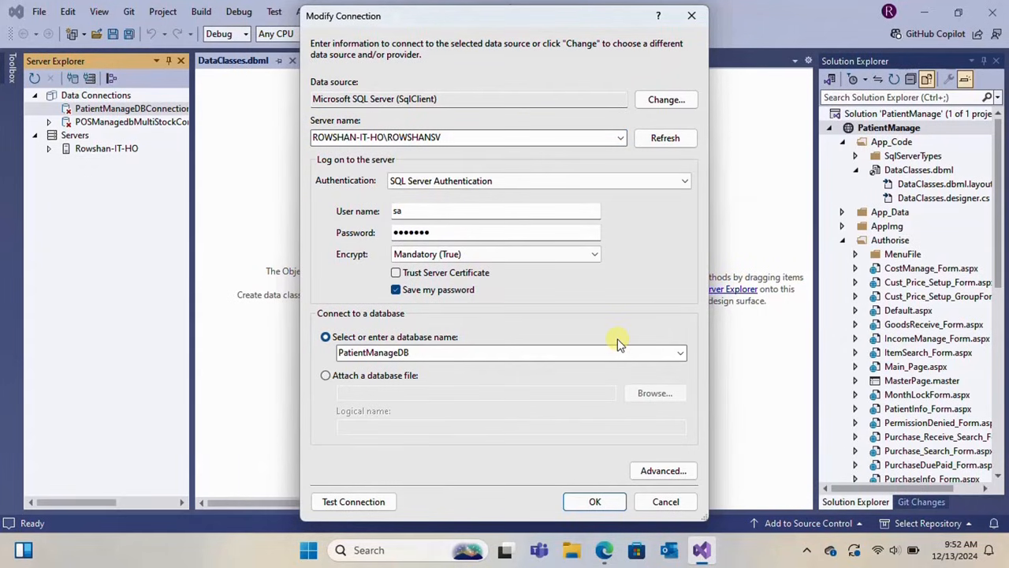
click(594, 254)
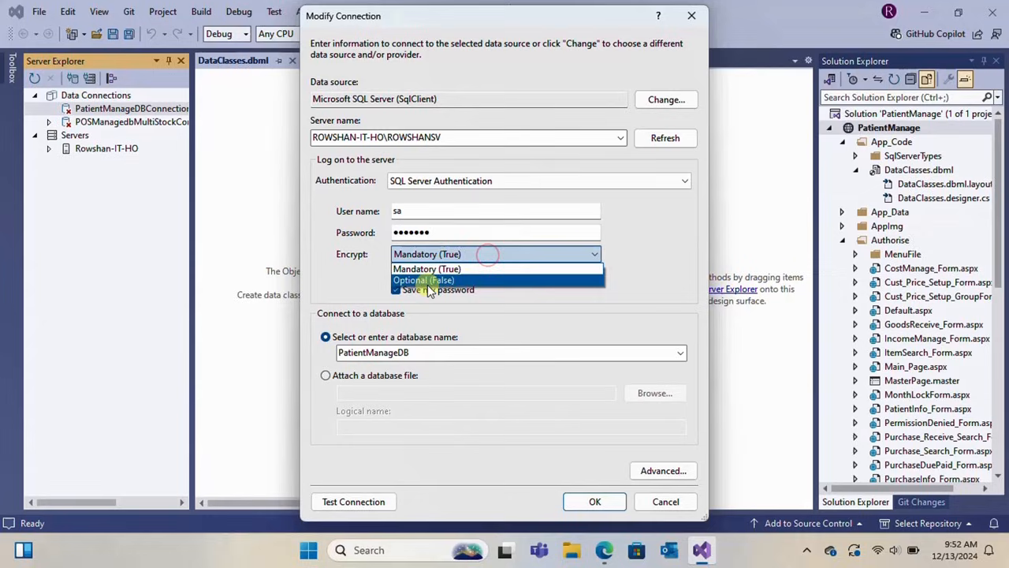
click(423, 280)
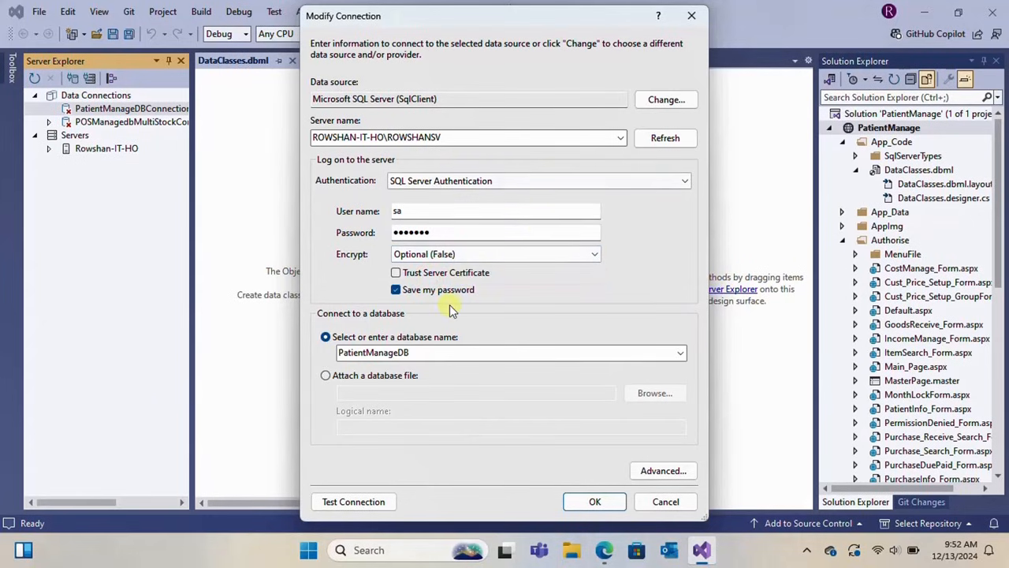
click(595, 501)
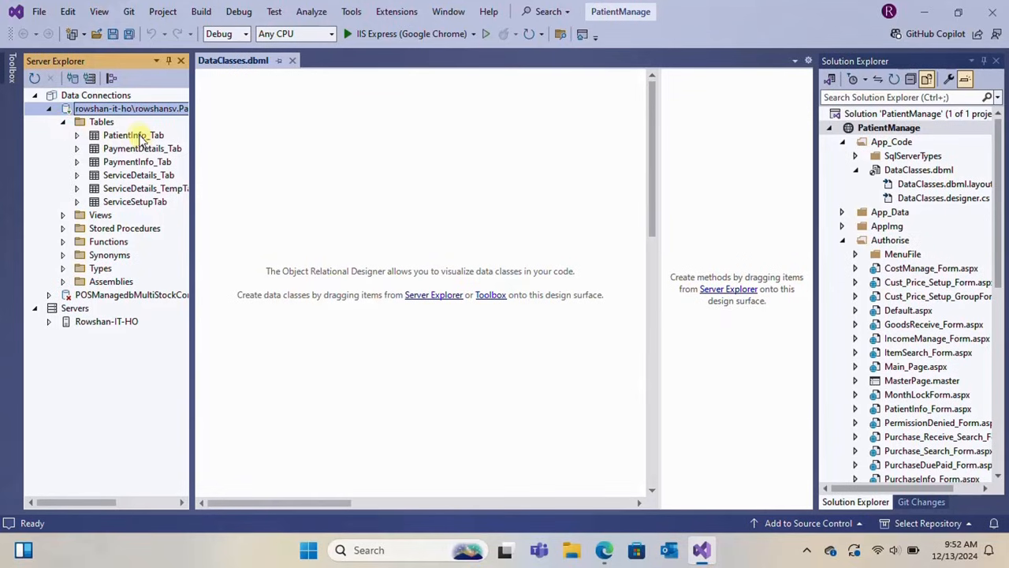
drag(133, 135, 291, 181)
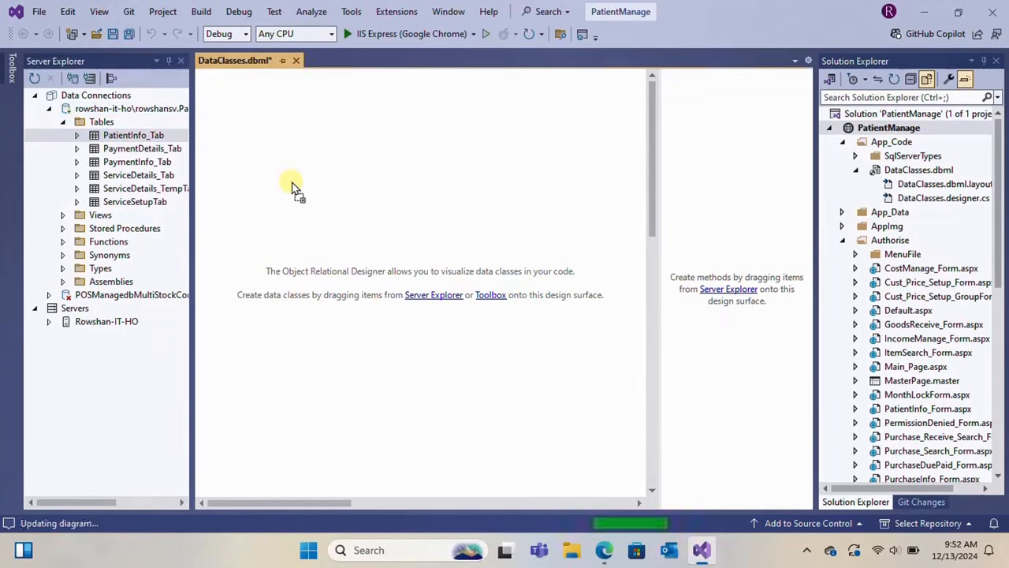